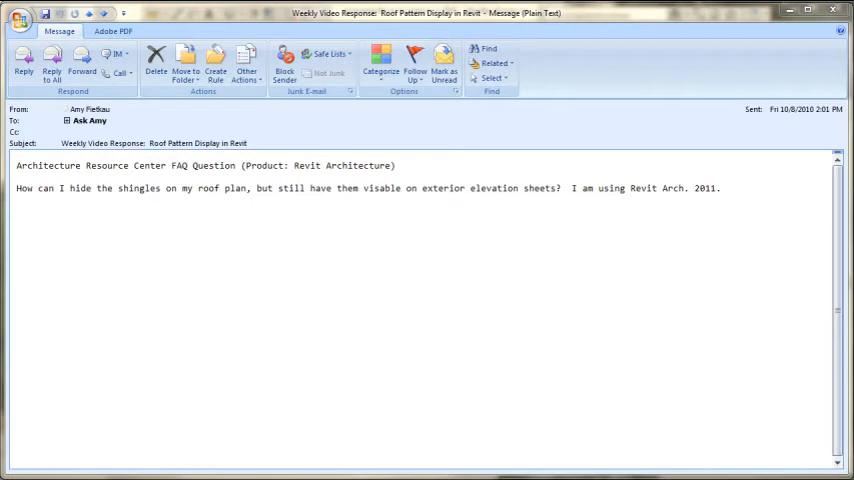
mouse_move(198, 196)
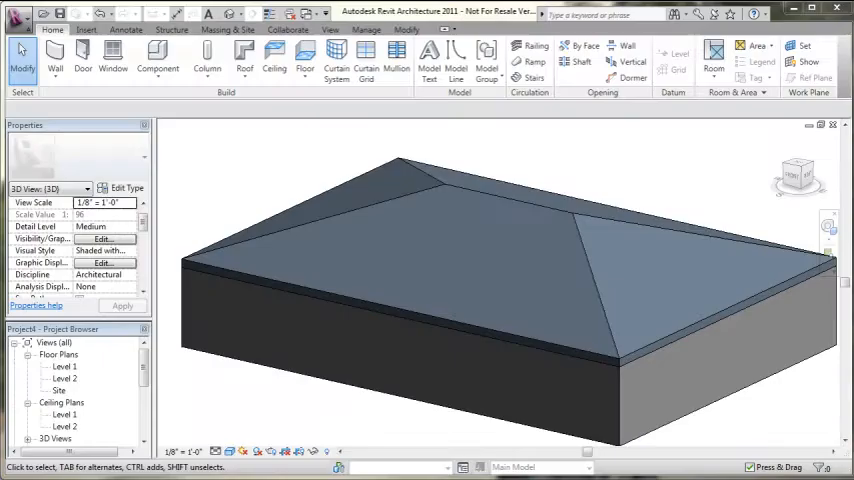
mouse_move(534, 294)
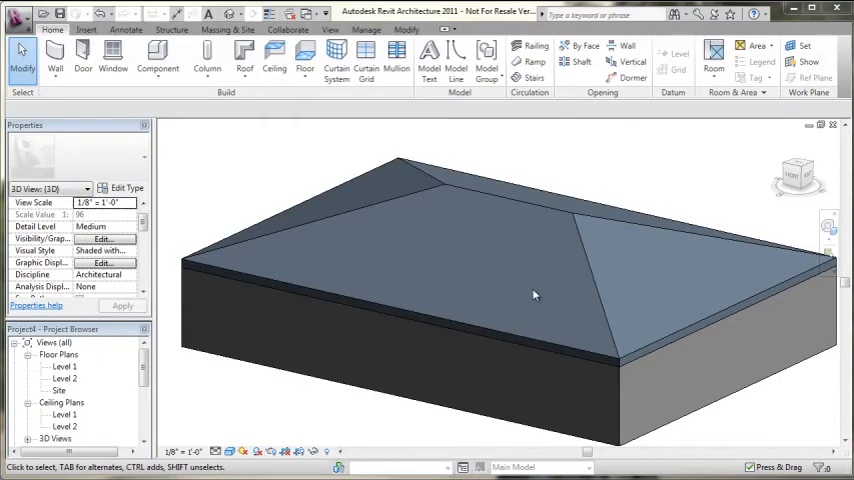
Step: Orbit the 3D house slightly and switch to the South elevation view from the Project Browser
left_click_drag(536, 296, 356, 270)
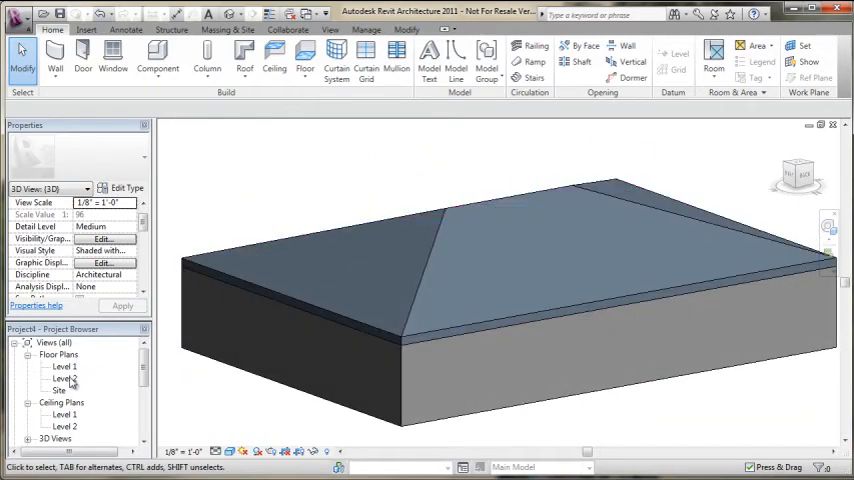
double_click(66, 378)
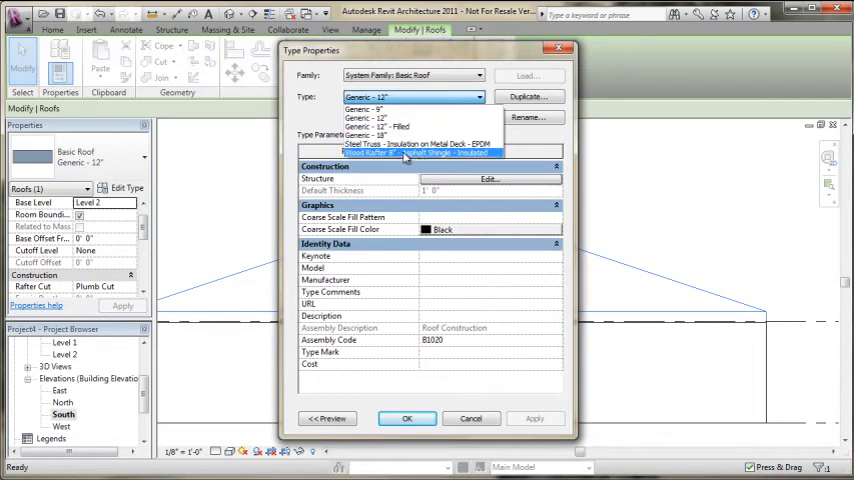
Step: Make the roof Wood Rafter 8" - Asphalt Shingle - Insulated and go into its layer structure materials
left_click(404, 154)
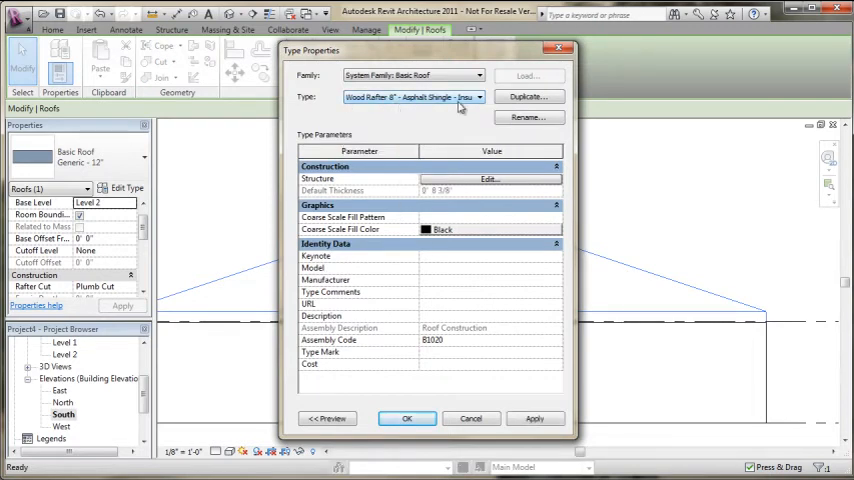
left_click(406, 418)
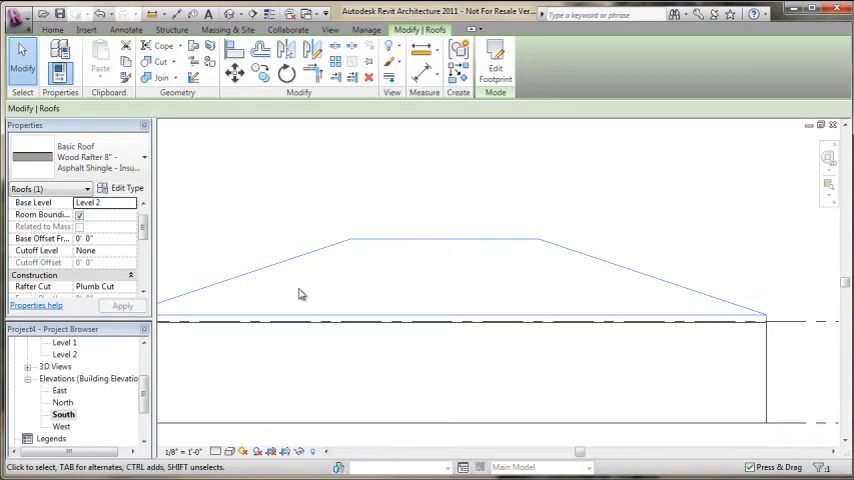
left_click(128, 188)
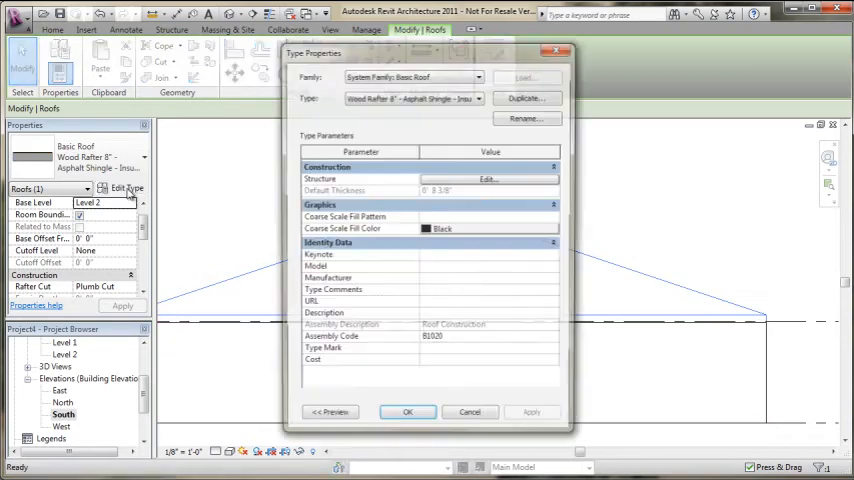
left_click(484, 180)
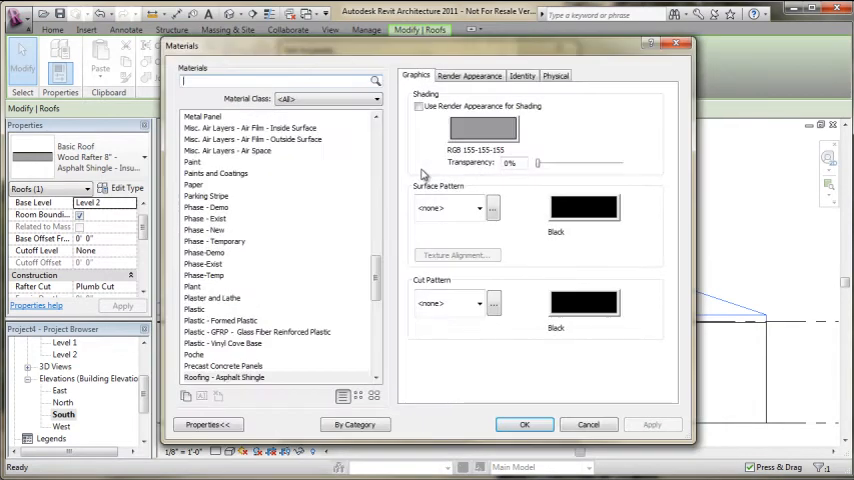
Step: Assign the Shingle surface pattern to the Roofing - Asphalt Shingle material on its Graphics settings
left_click(224, 376)
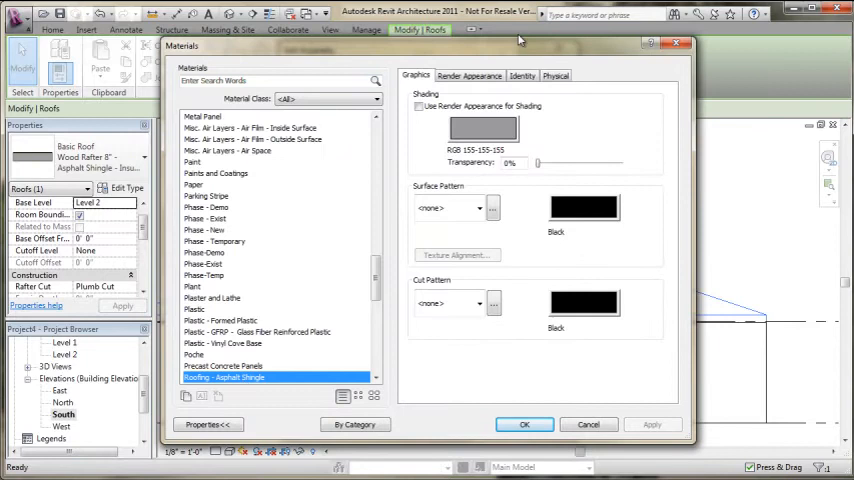
mouse_move(484, 268)
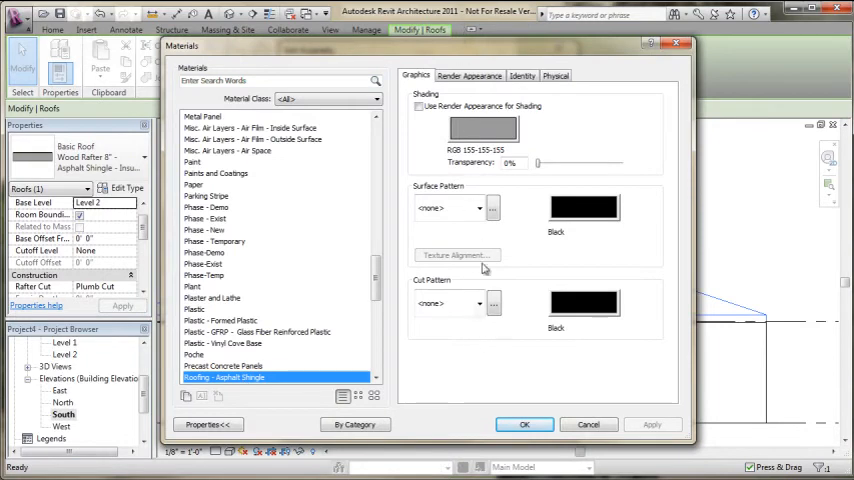
left_click(476, 208)
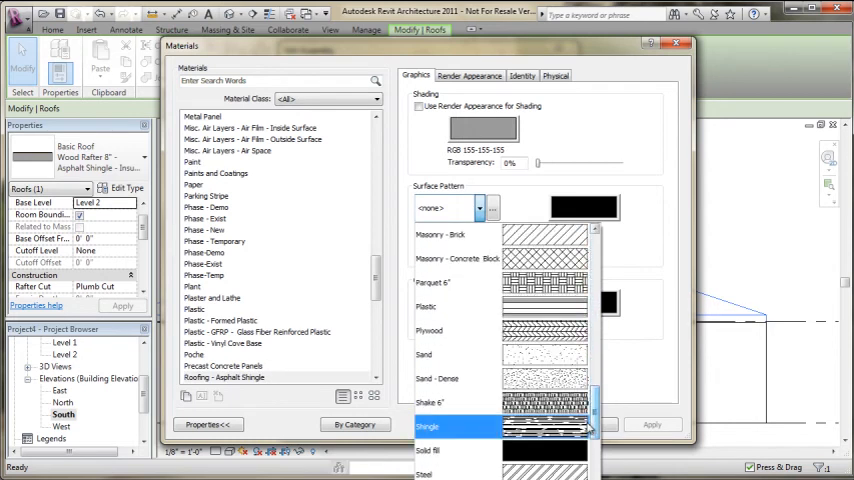
left_click(444, 424)
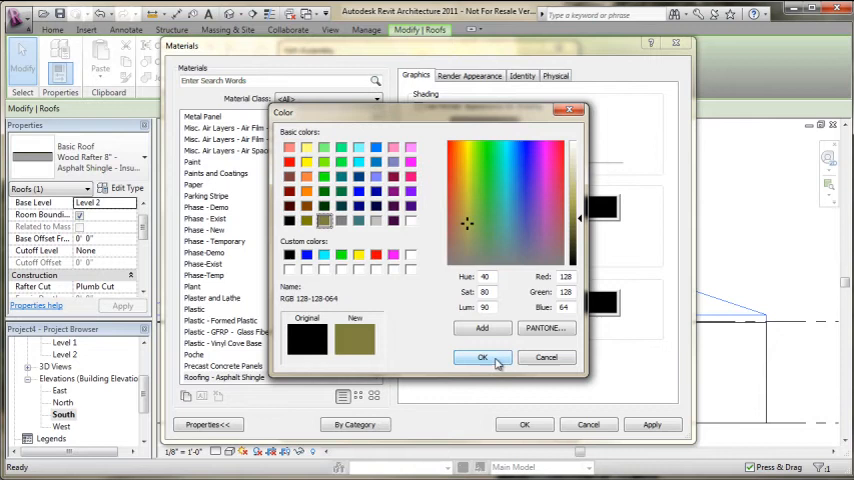
Step: Set the shingle pattern colour to light grey RGB 192-192-192 and apply the material changes
left_click(482, 356)
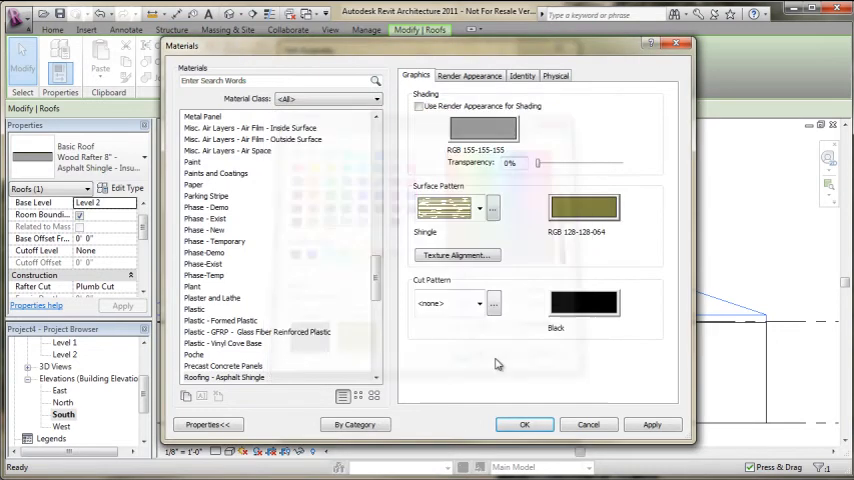
left_click(580, 208)
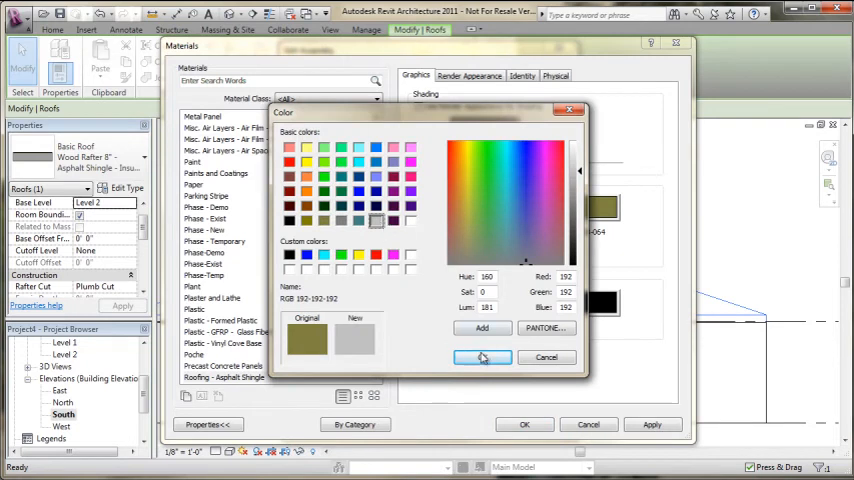
left_click(482, 356)
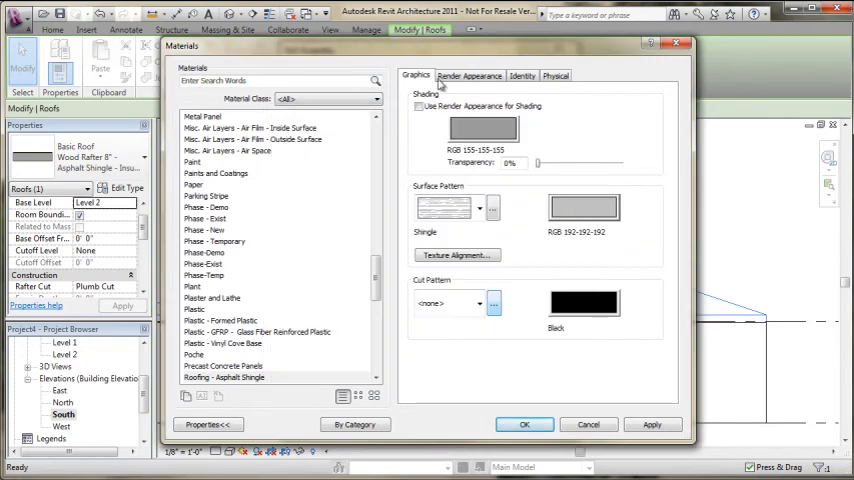
mouse_move(526, 424)
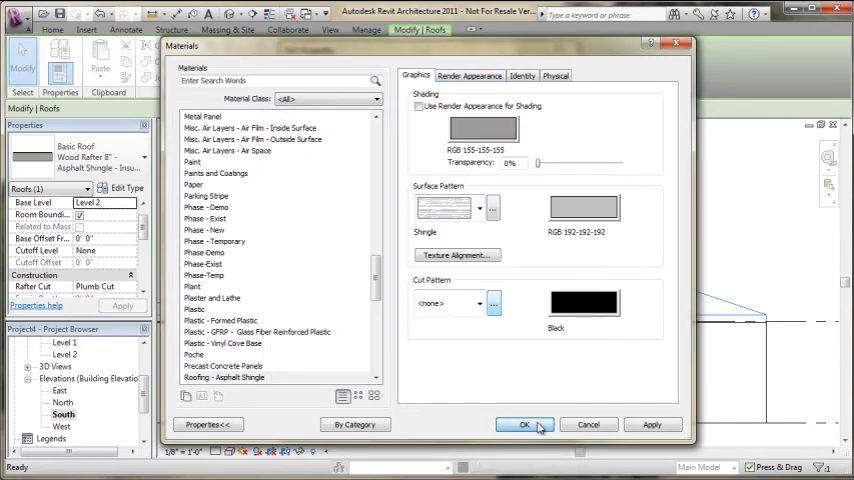
left_click(526, 424)
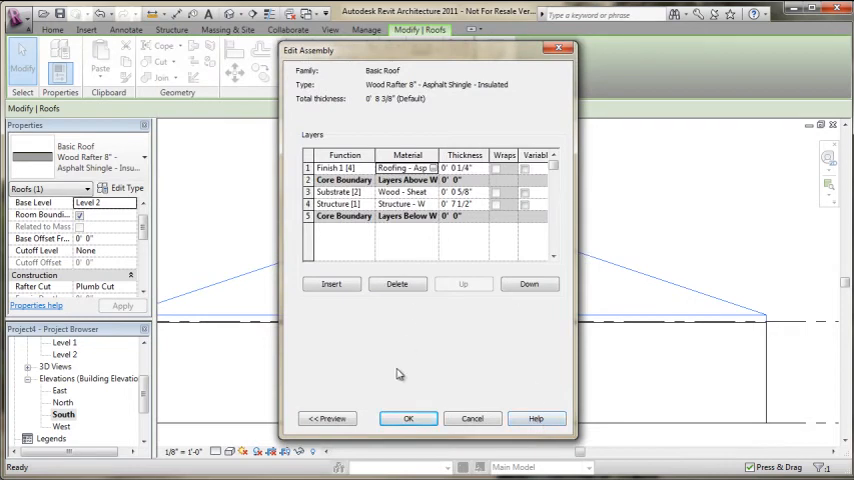
Step: Accept the roof structure, go to the Level 2 floor plan and select its hip roof
left_click(408, 420)
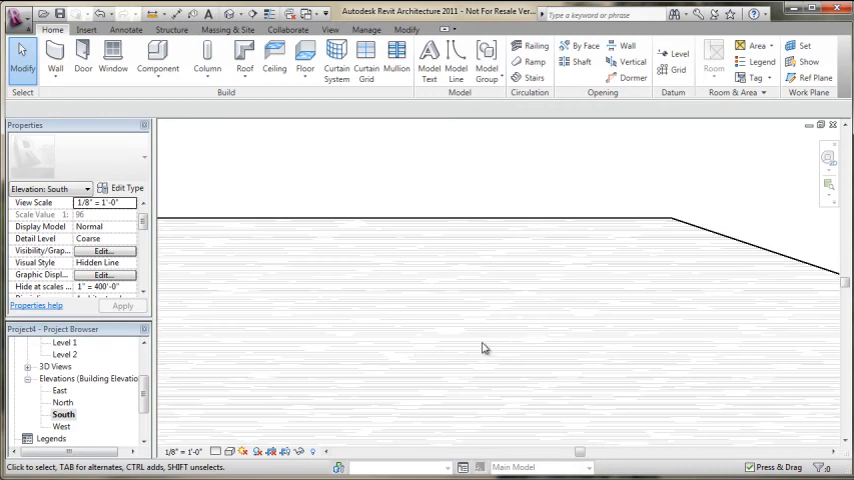
double_click(64, 356)
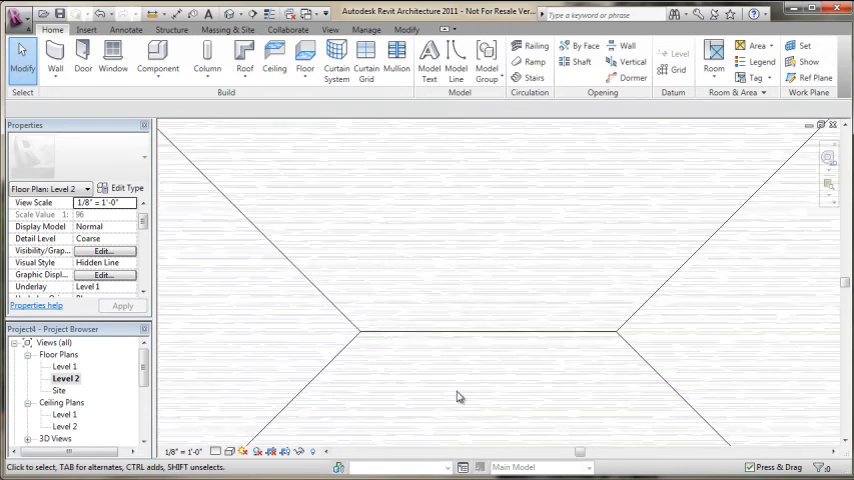
left_click(460, 396)
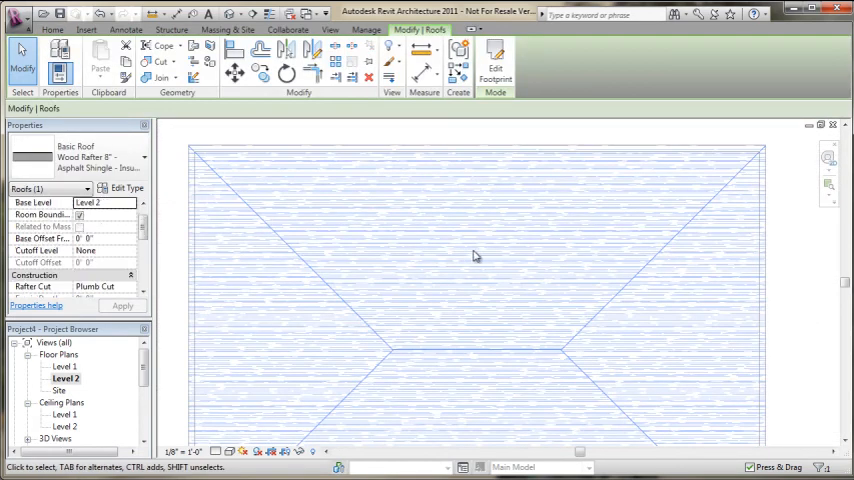
Step: Add a By Category graphic override on the Roofs surface pattern for the Level 2 plan
right_click(470, 256)
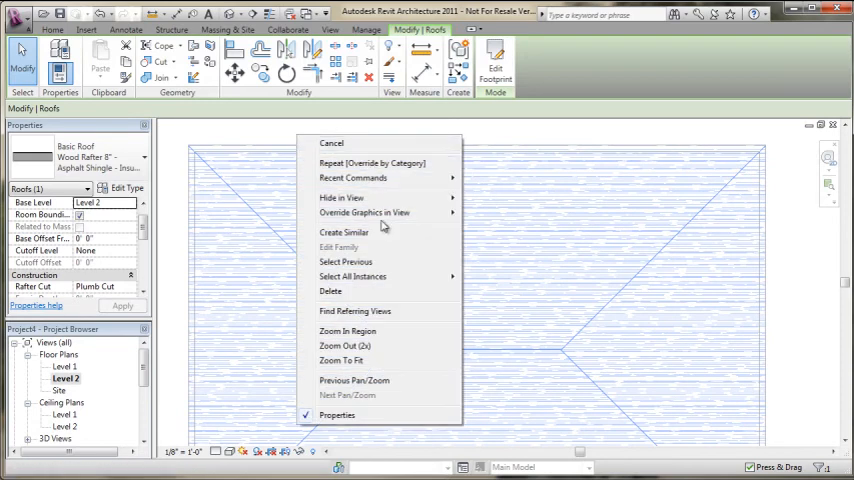
mouse_move(380, 212)
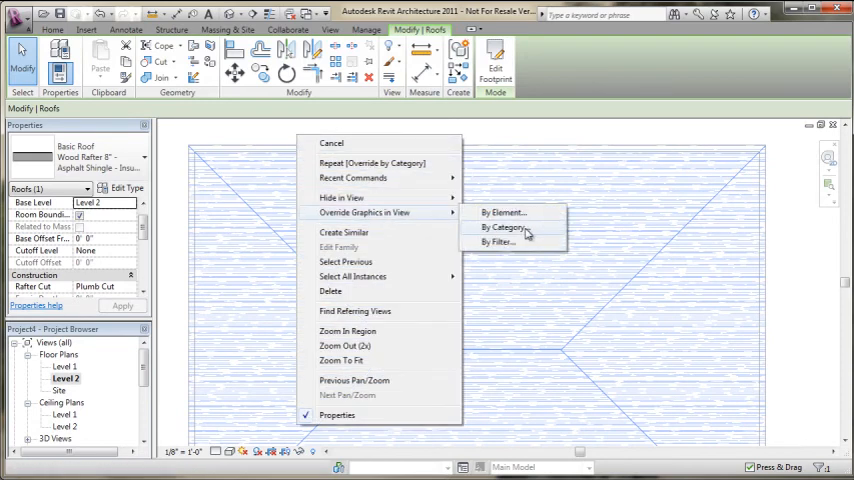
left_click(500, 228)
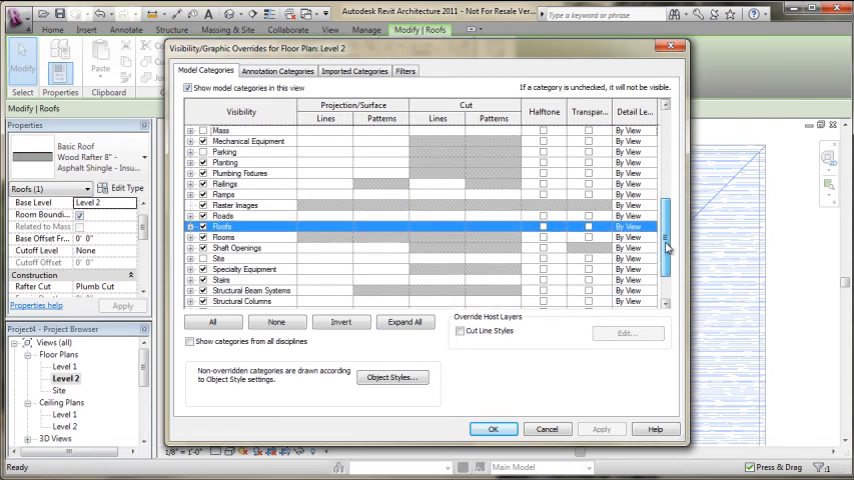
left_click(192, 226)
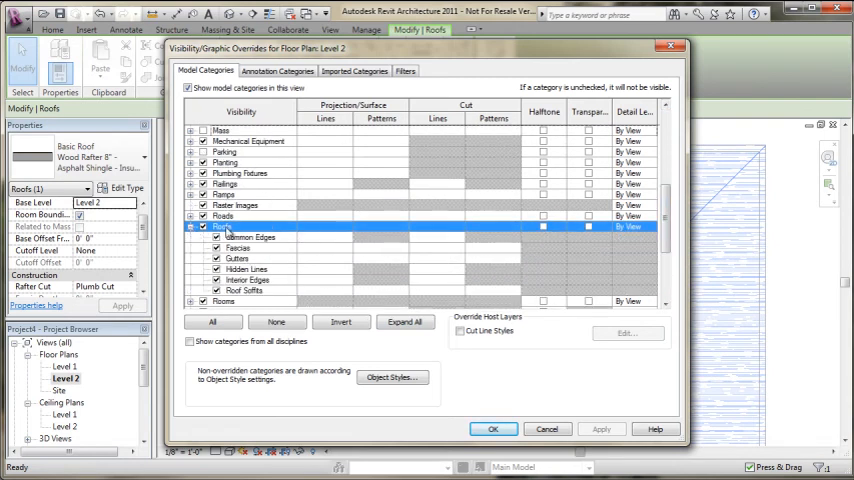
left_click(374, 232)
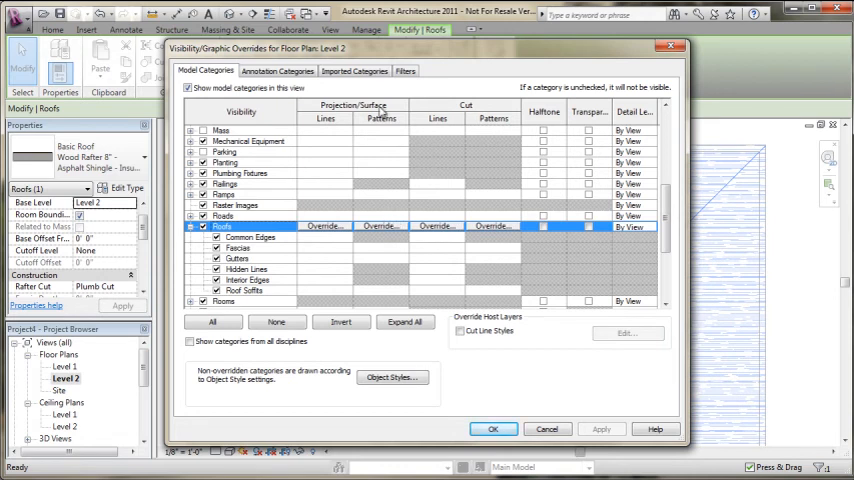
left_click(382, 224)
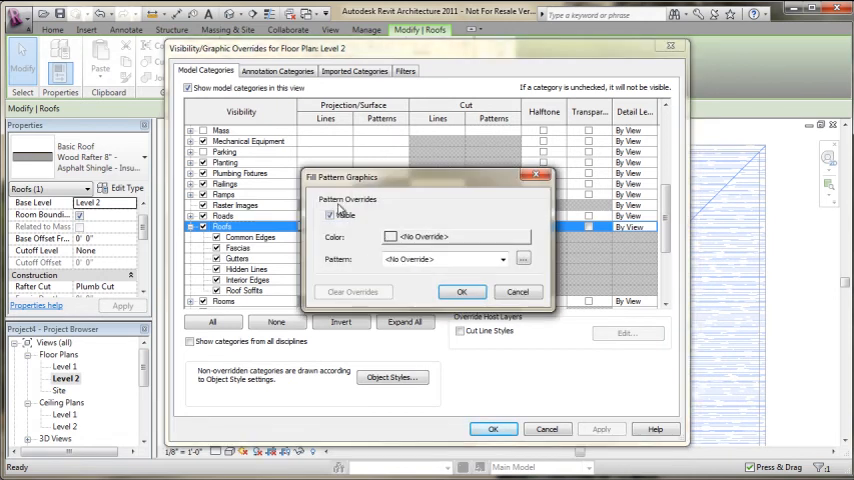
left_click(462, 292)
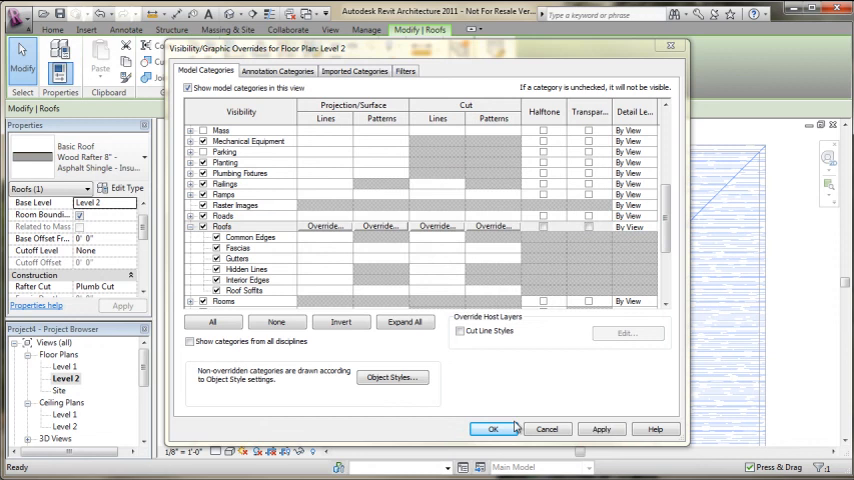
left_click(500, 428)
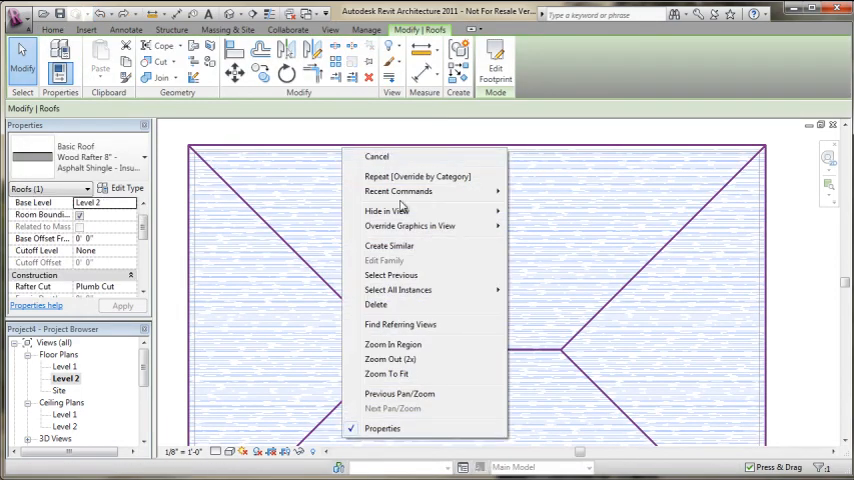
mouse_move(410, 224)
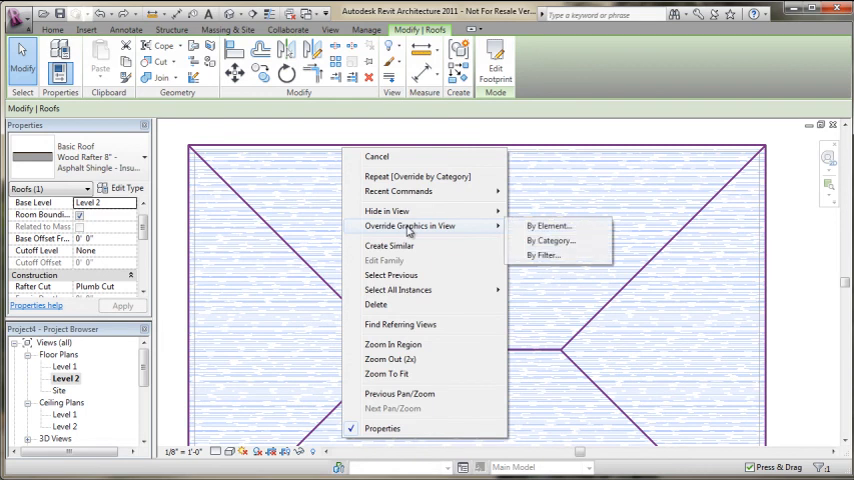
Step: Use a By Element override to turn off this roof's surface pattern visibility in the Level 2 plan
left_click(548, 224)
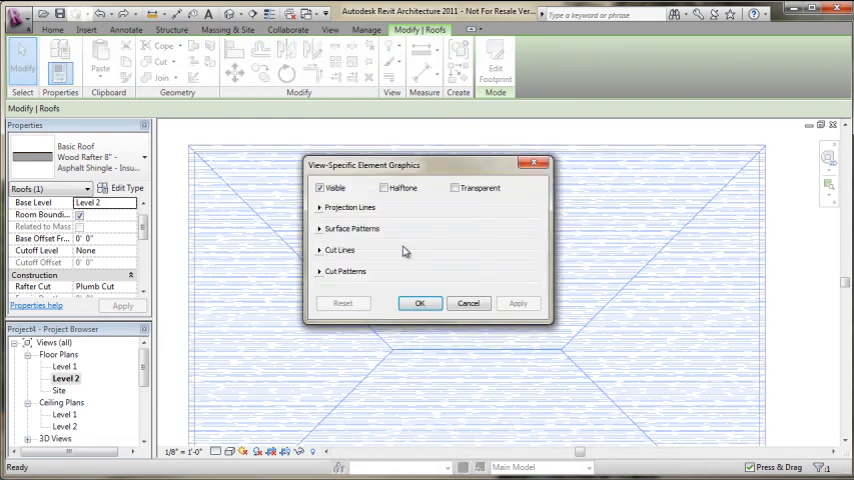
left_click(320, 228)
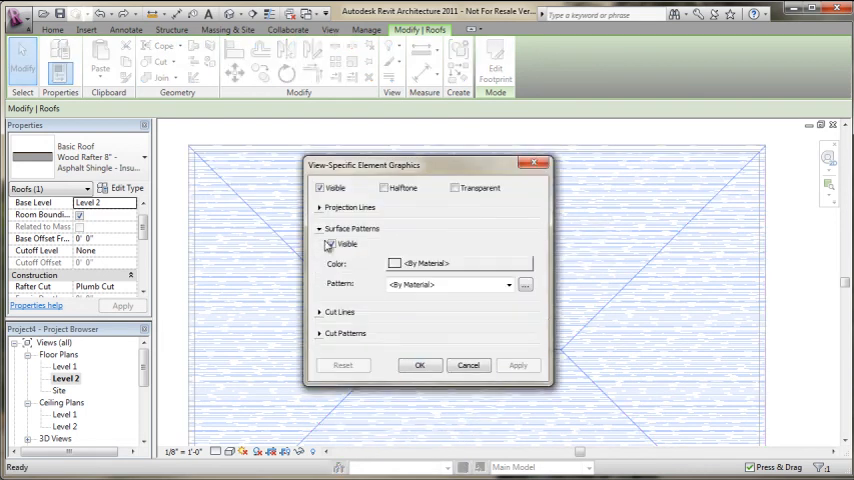
left_click(332, 244)
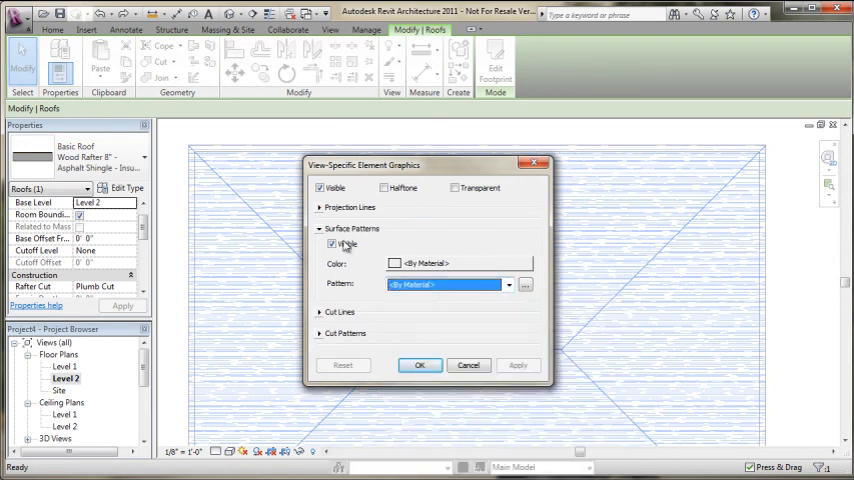
left_click(420, 364)
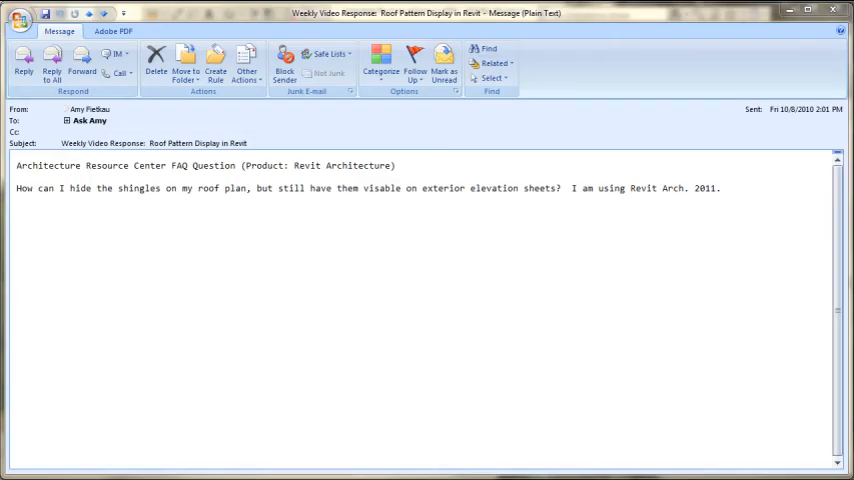
mouse_move(80, 200)
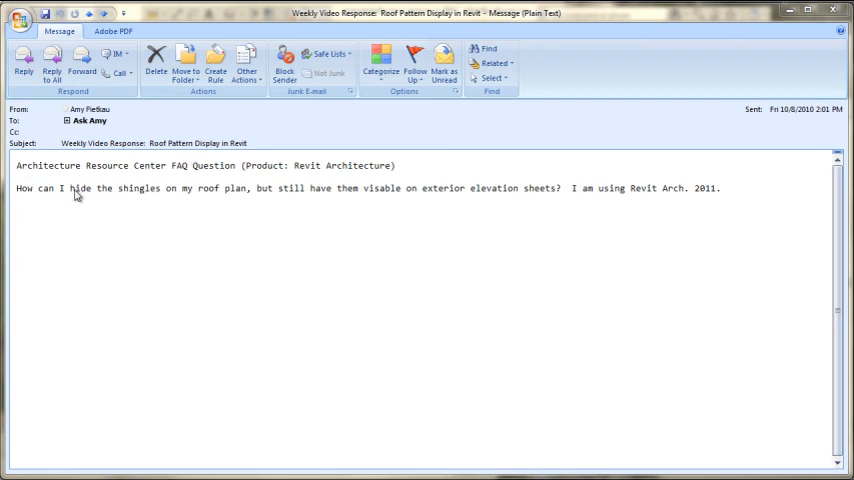
mouse_move(404, 200)
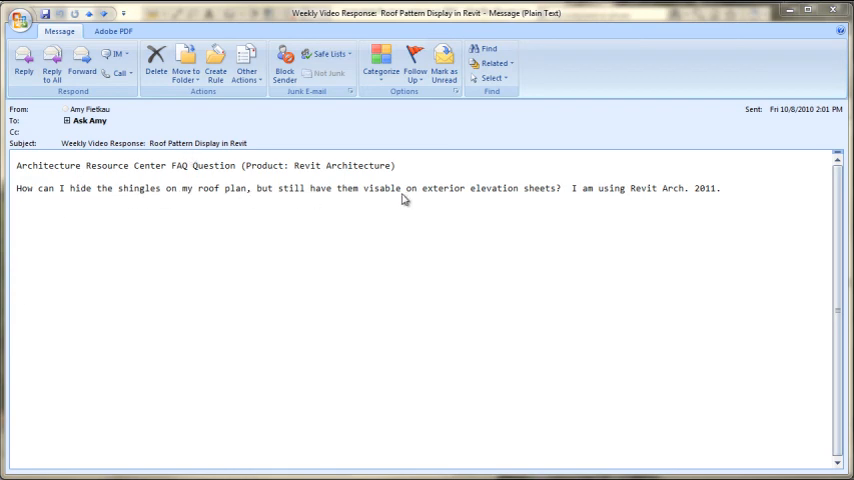